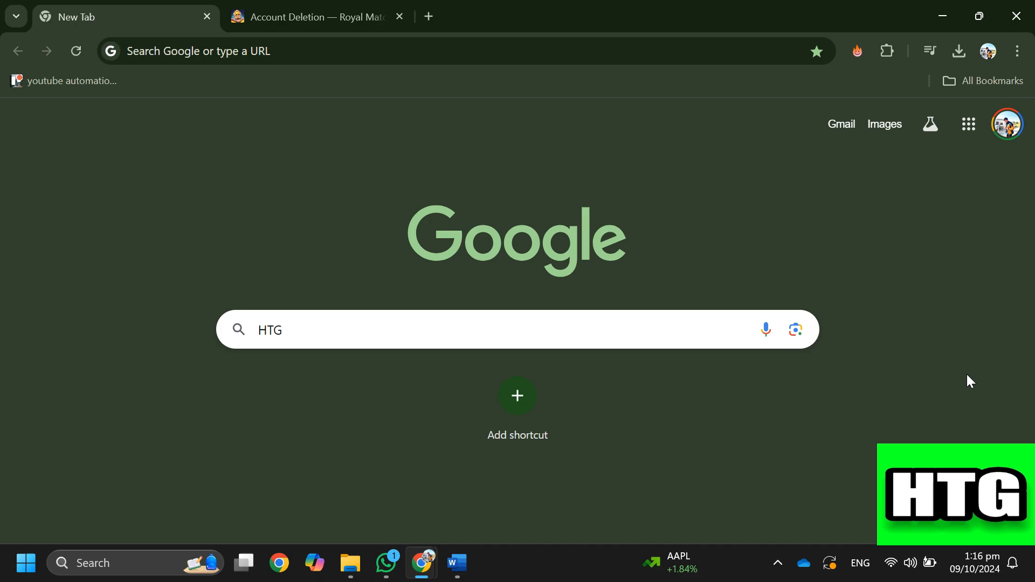
Bring the Royal Match 'Account Deletion' help article to the front with its deletion steps highlighted
left_click(317, 16)
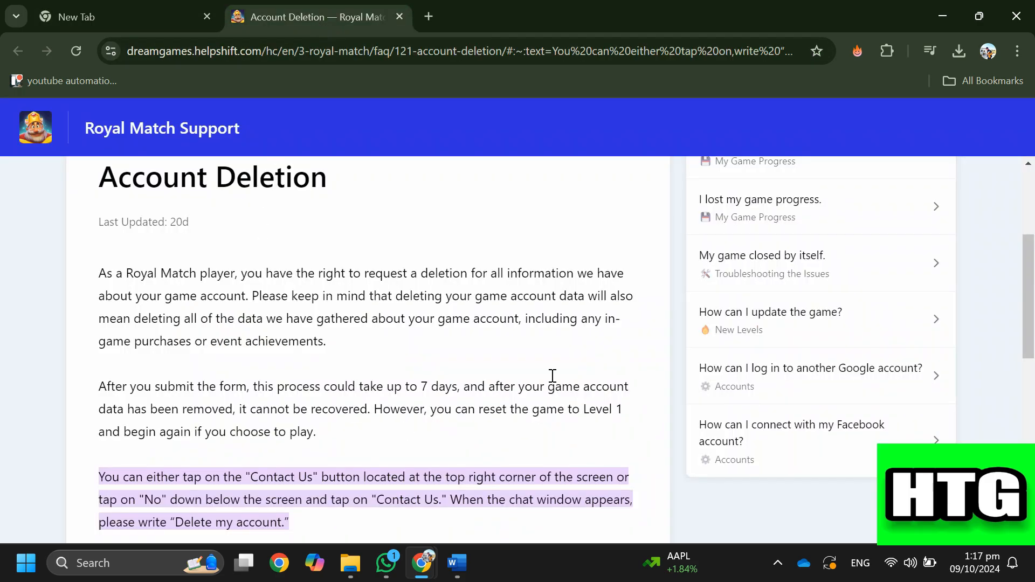
mouse_move(668, 395)
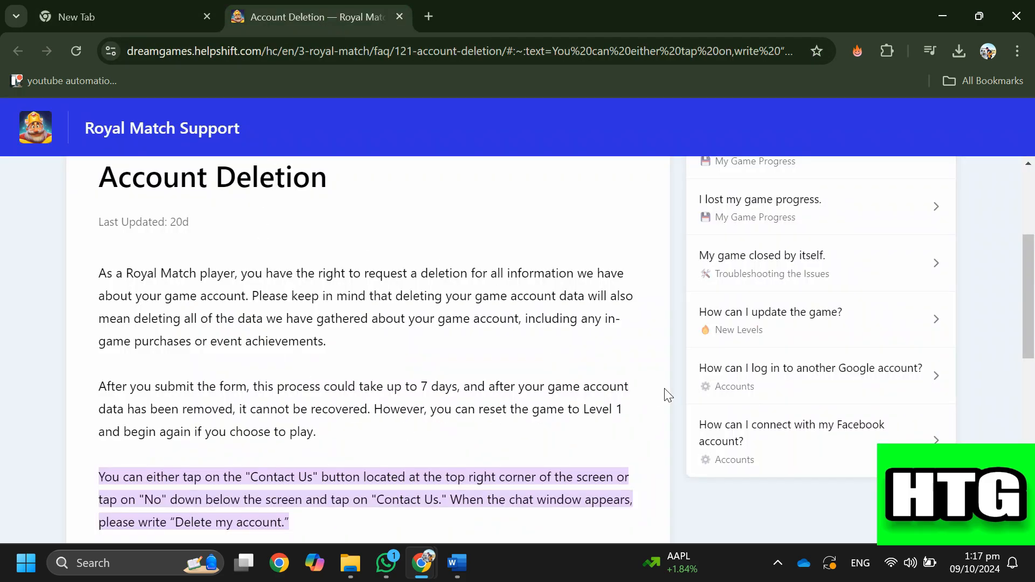